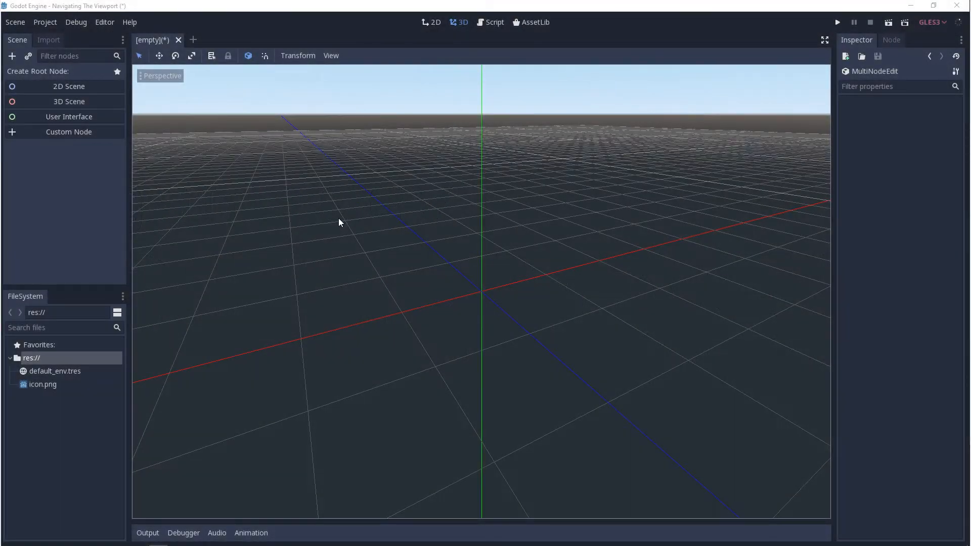
# - Select the cube MeshInstance and drag the scale gizmo to shrink it
pyautogui.scroll(3)
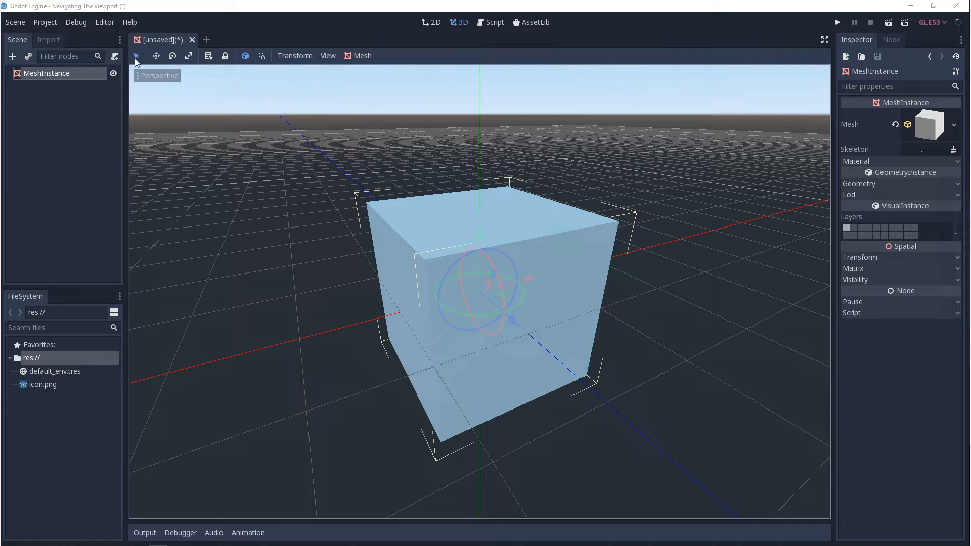
pyautogui.moveTo(173, 55)
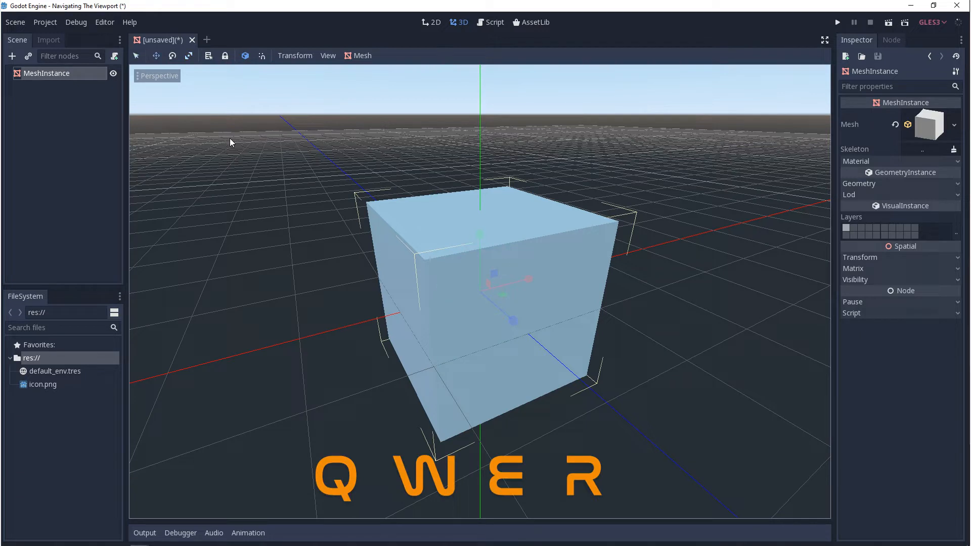
pyautogui.moveTo(237, 147)
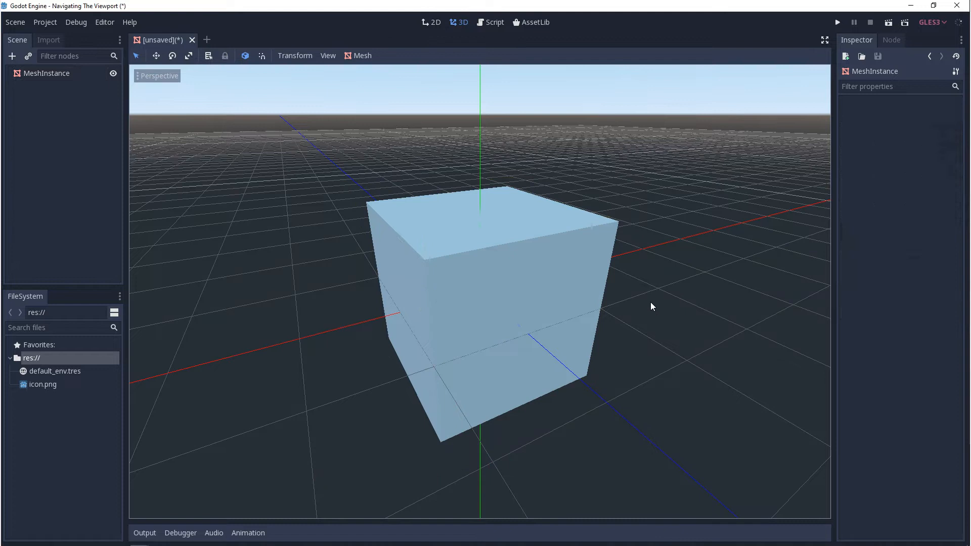
pyautogui.click(46, 73)
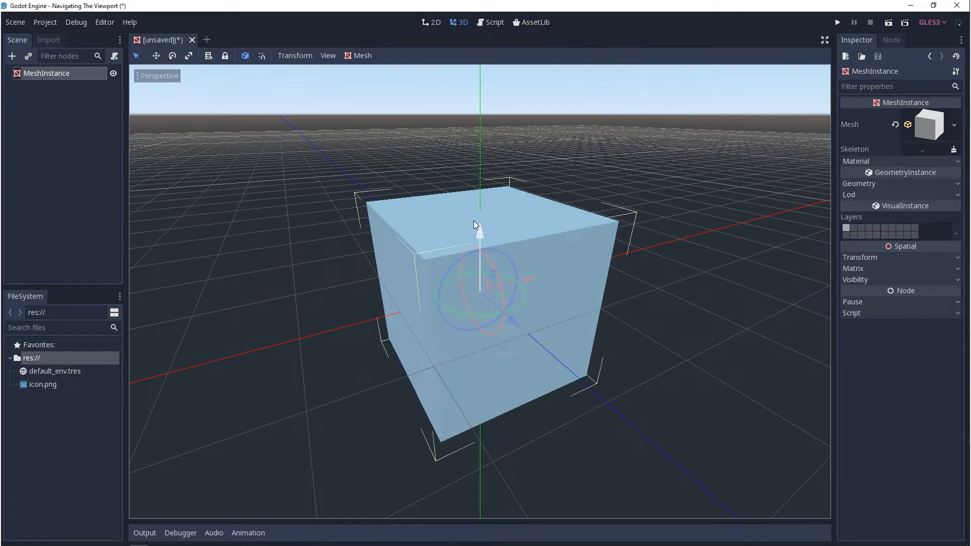
pyautogui.moveTo(675, 333)
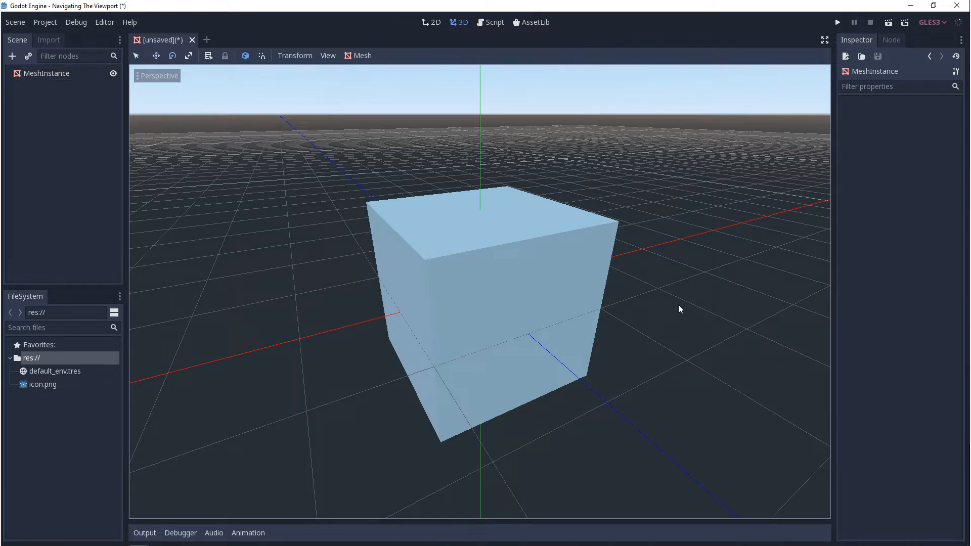
pyautogui.moveTo(786, 442)
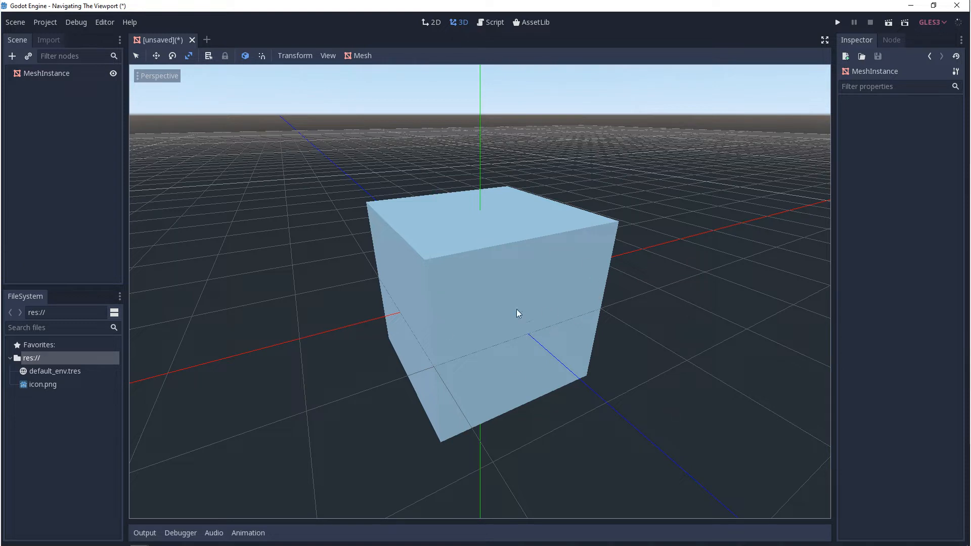
pyautogui.click(46, 73)
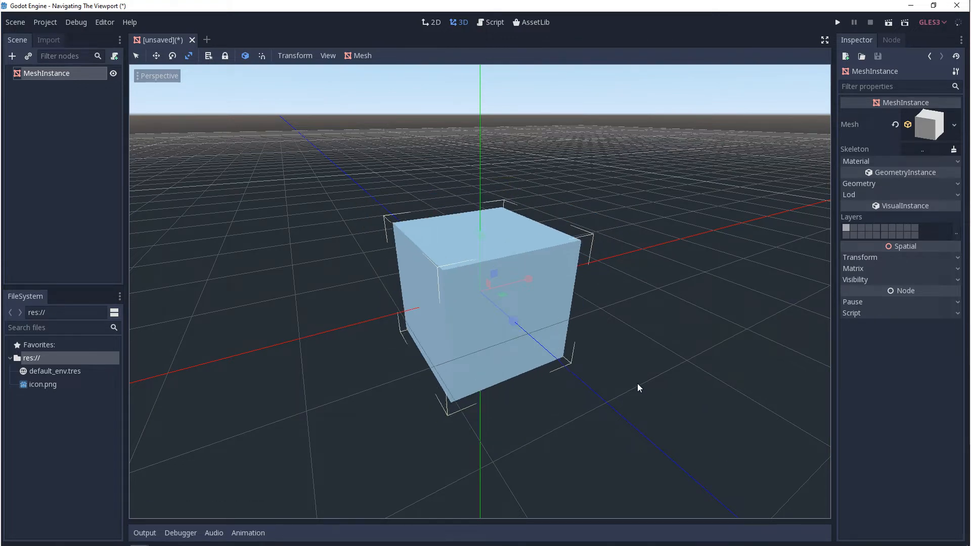
pyautogui.moveTo(673, 380)
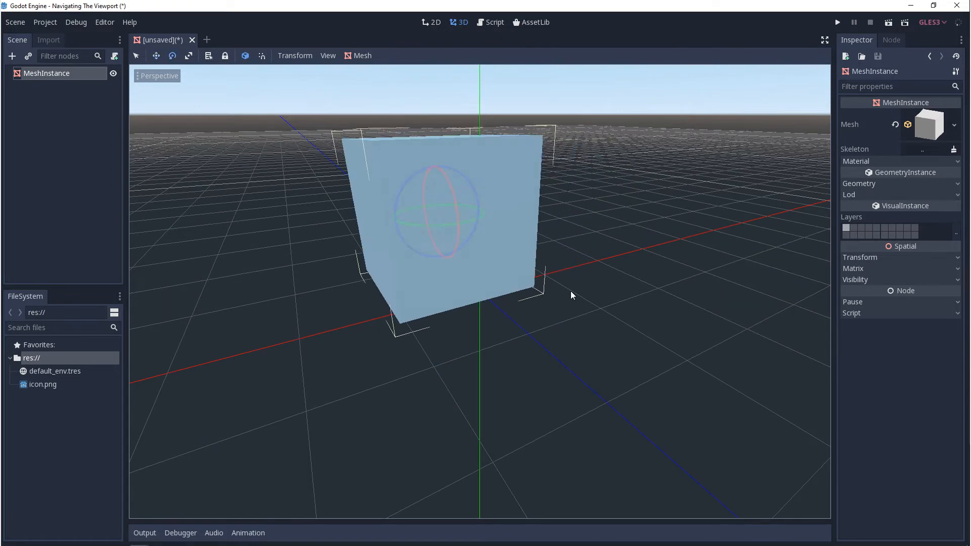
pyautogui.moveTo(606, 273)
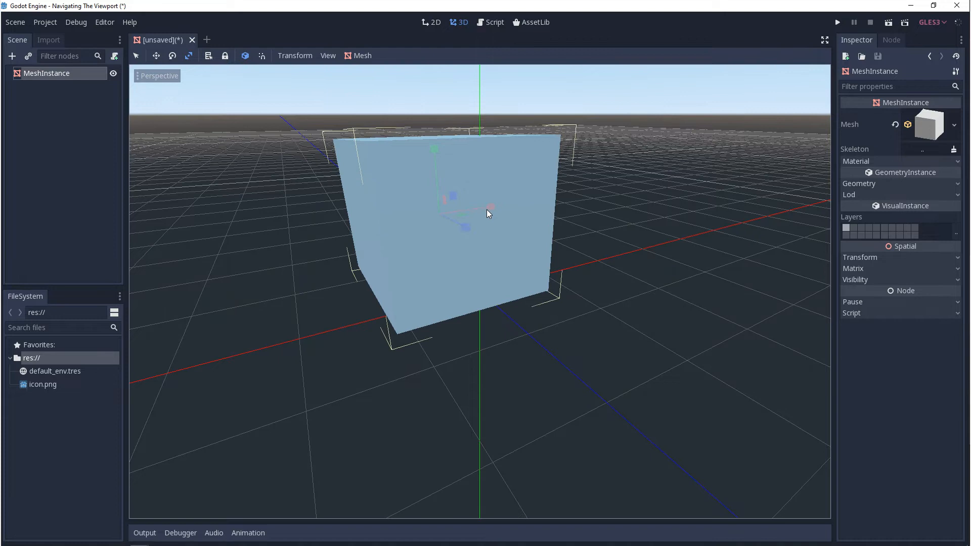
pyautogui.moveTo(617, 244)
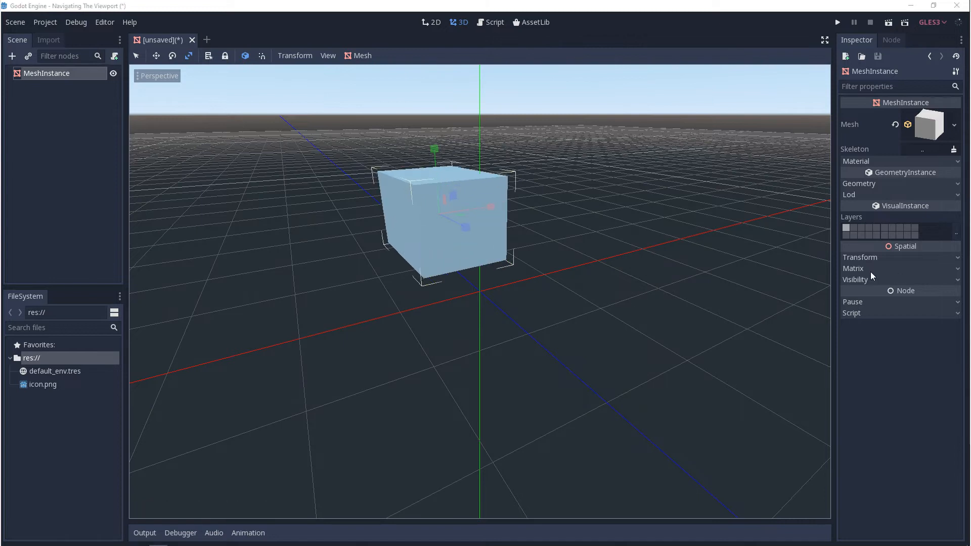
pyautogui.moveTo(866, 258)
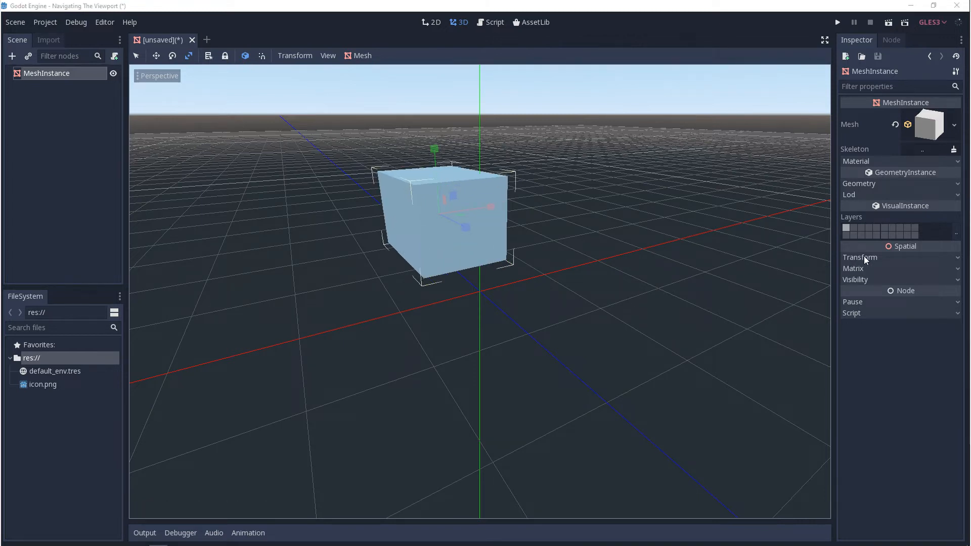
# - Reset the cube's Translation, Rotation Degrees and Scale to defaults, then set Translation X to 1
pyautogui.click(860, 257)
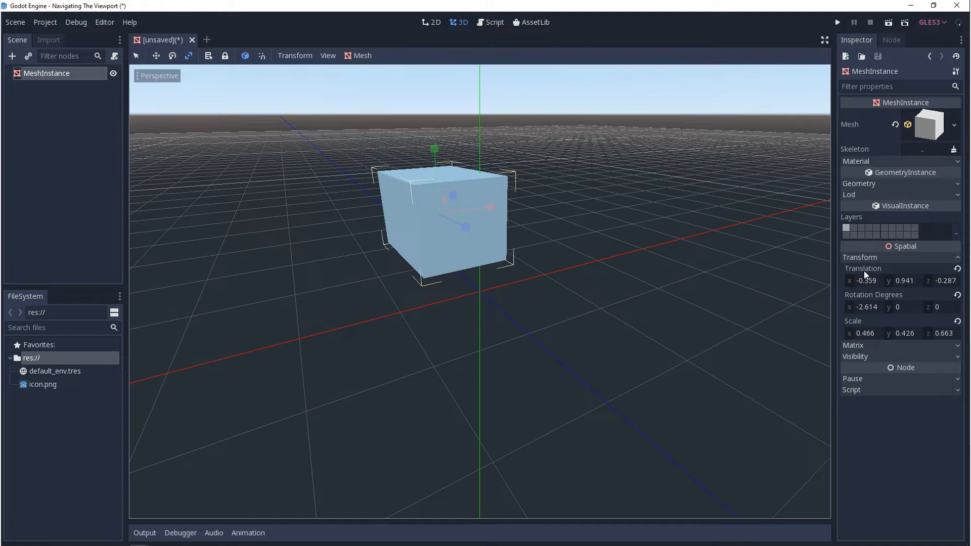
pyautogui.moveTo(877, 296)
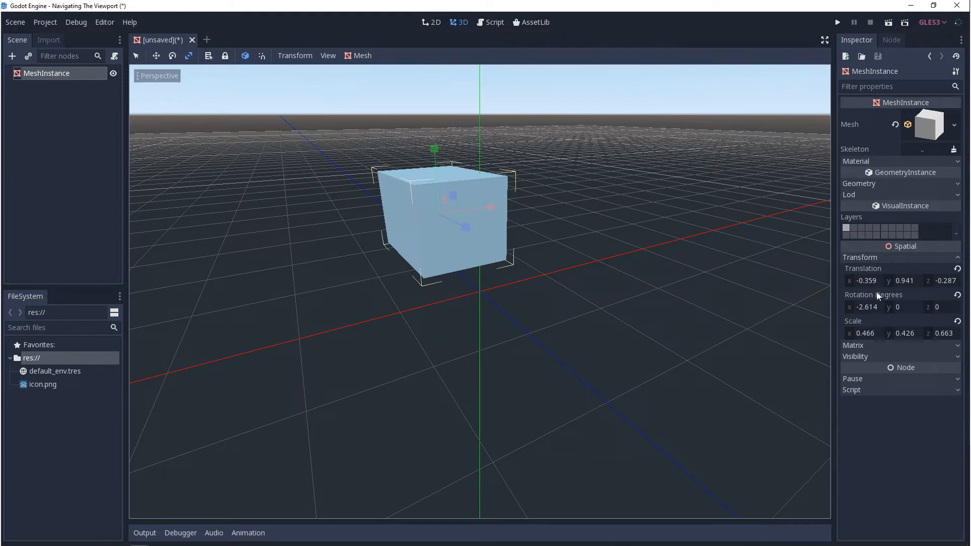
pyautogui.moveTo(736, 341)
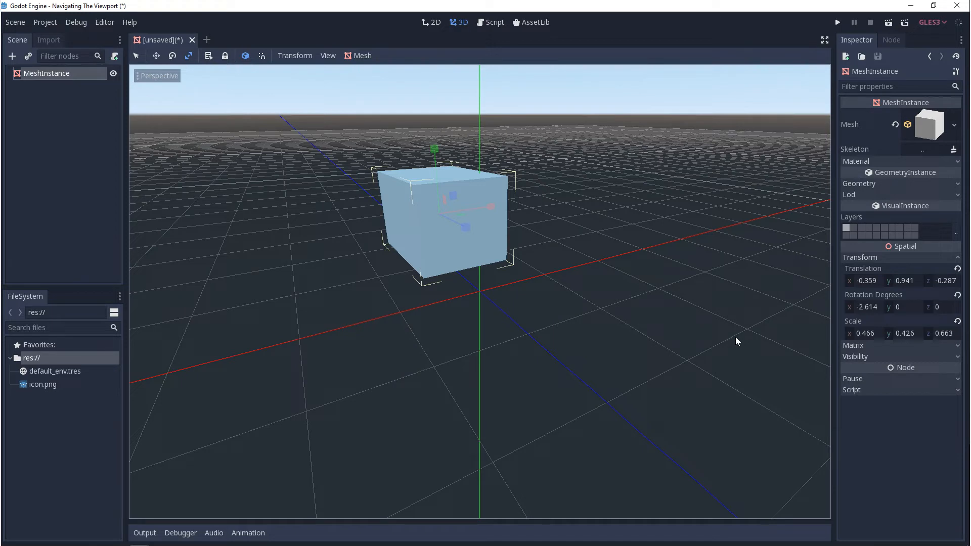
pyautogui.moveTo(877, 280)
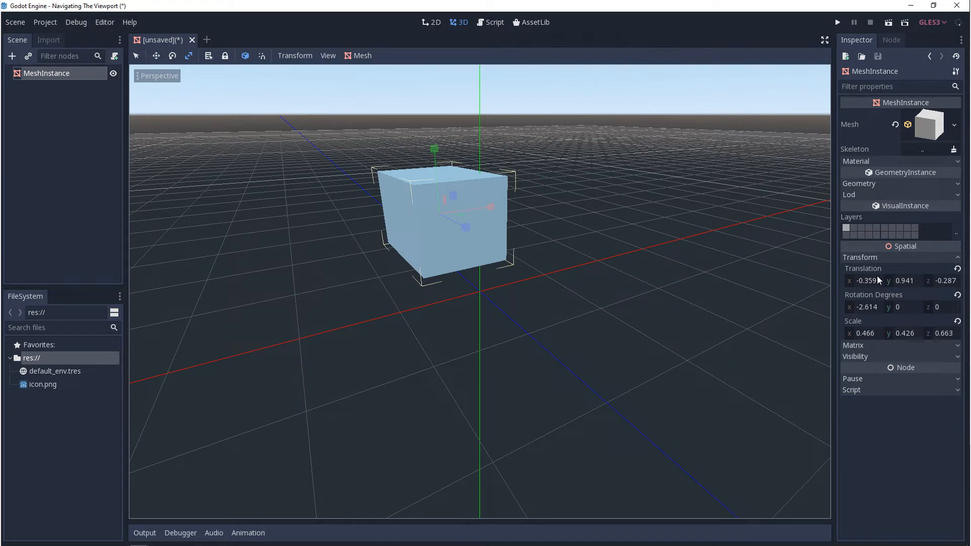
pyautogui.moveTo(488, 210)
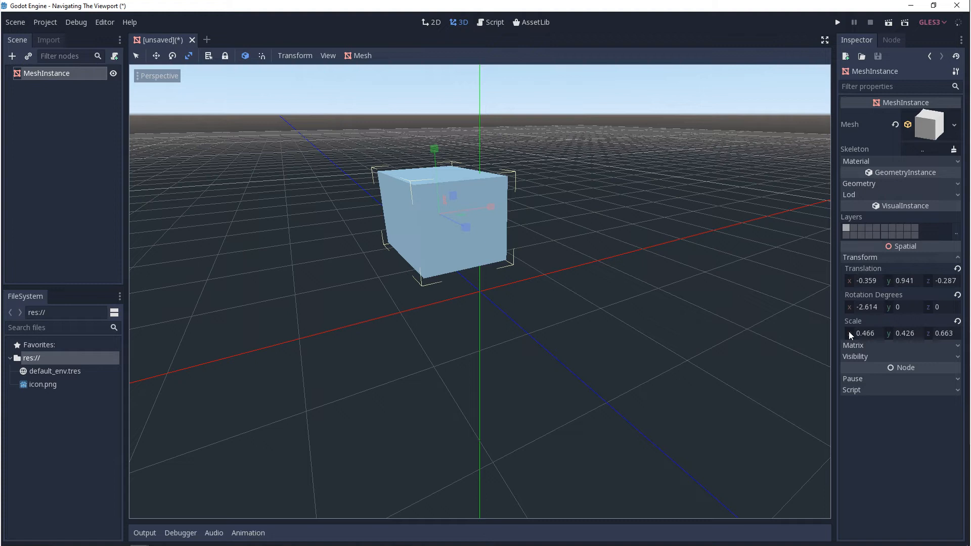
pyautogui.moveTo(869, 283)
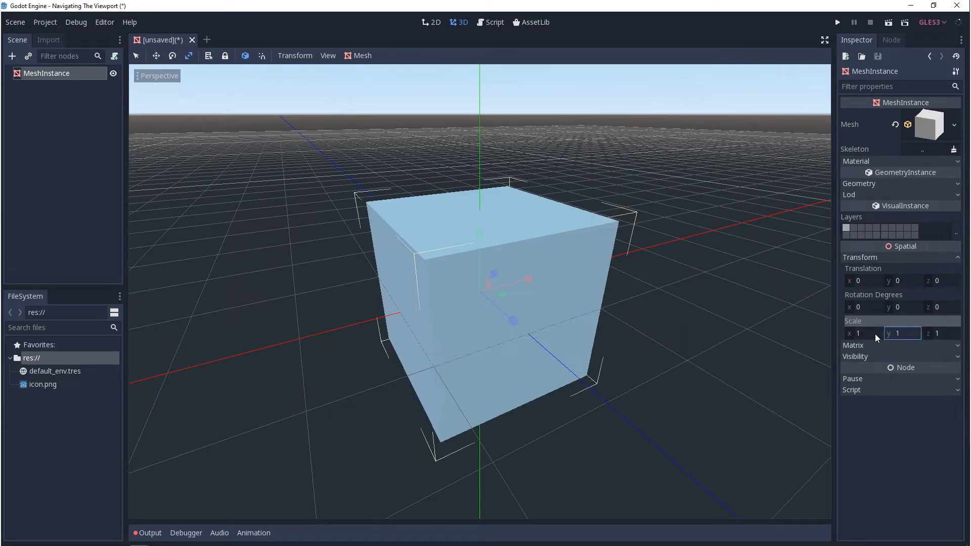
pyautogui.click(863, 280)
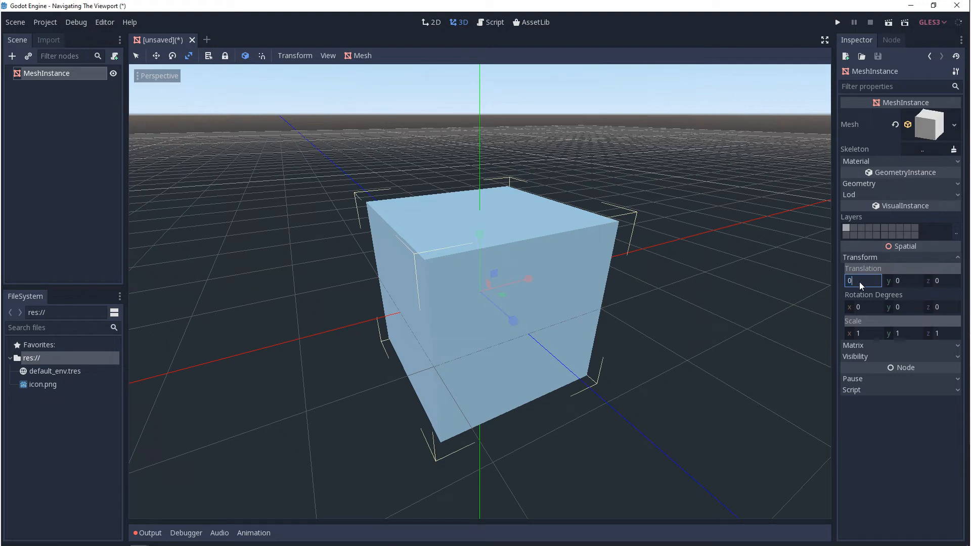
pyautogui.write('1')
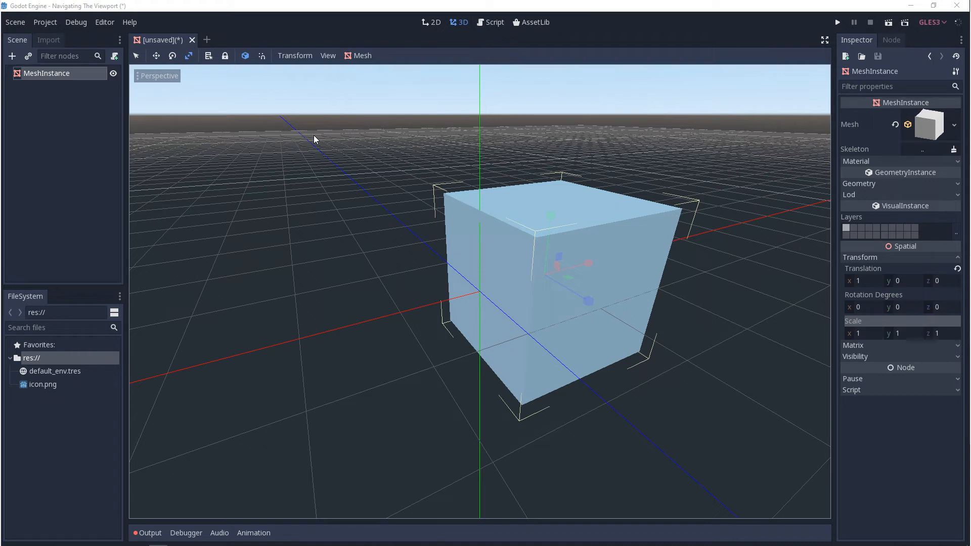
pyautogui.moveTo(401, 71)
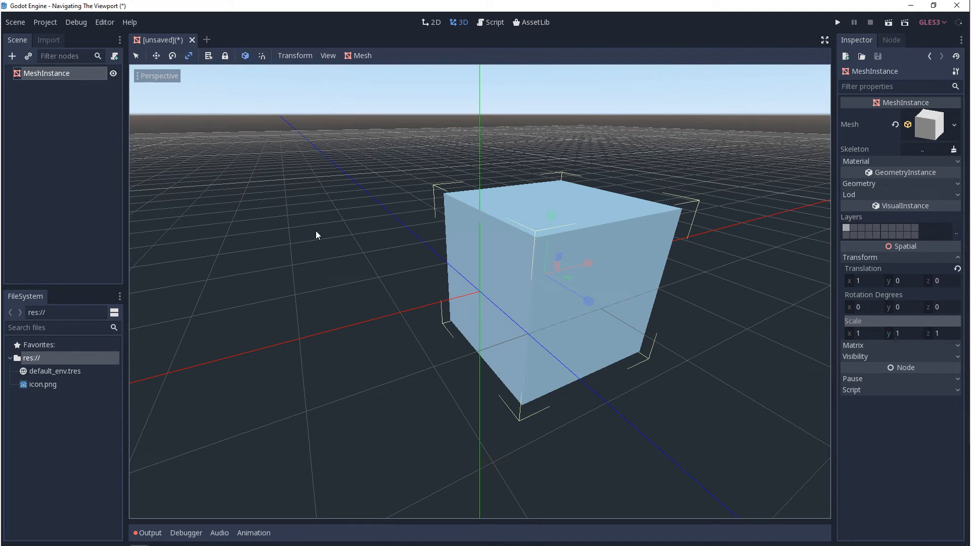
# - Set the cube's Rotation Degrees X to 45, then begin deleting the cube node
pyautogui.click(172, 55)
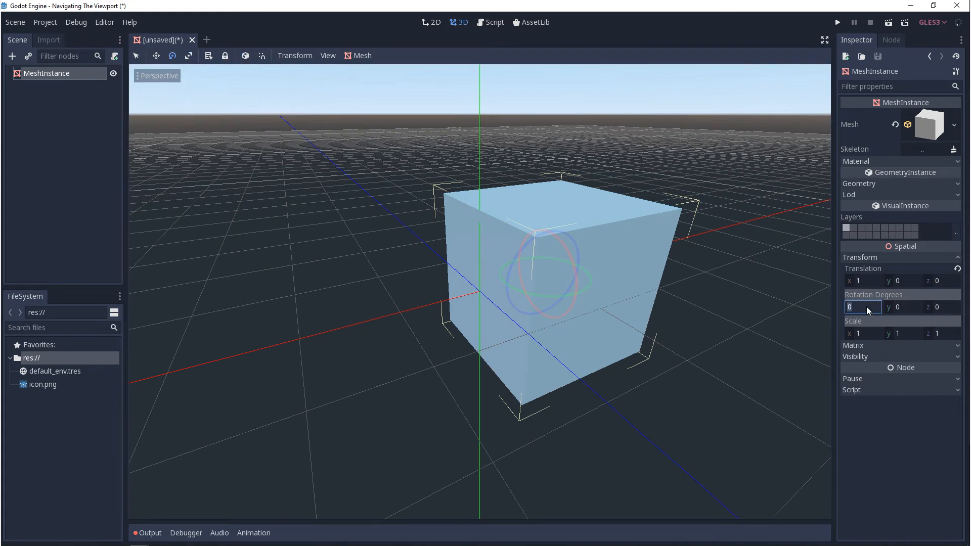
pyautogui.write('45')
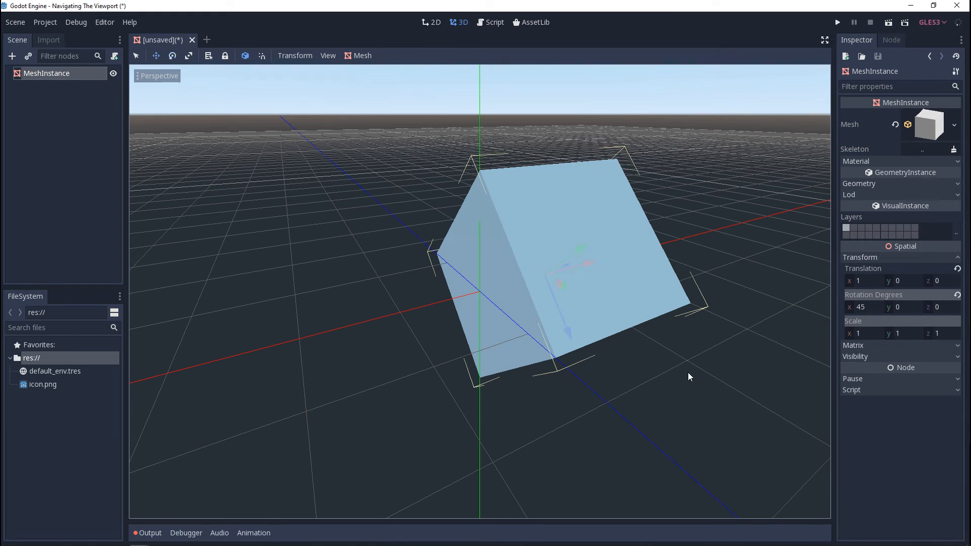
pyautogui.click(599, 442)
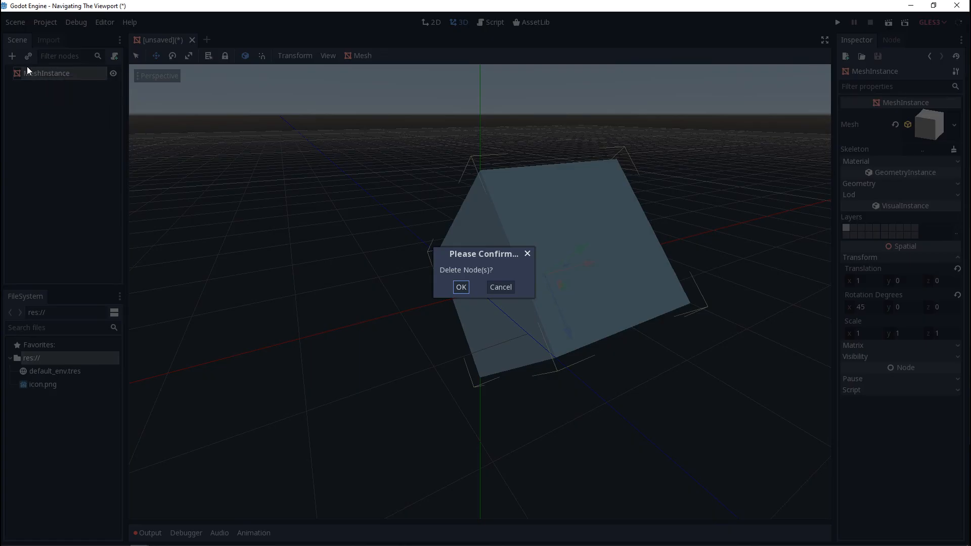
# - Confirm deleting the cube, add a MeshInstance2D node, and open its Mesh property choices
pyautogui.click(461, 287)
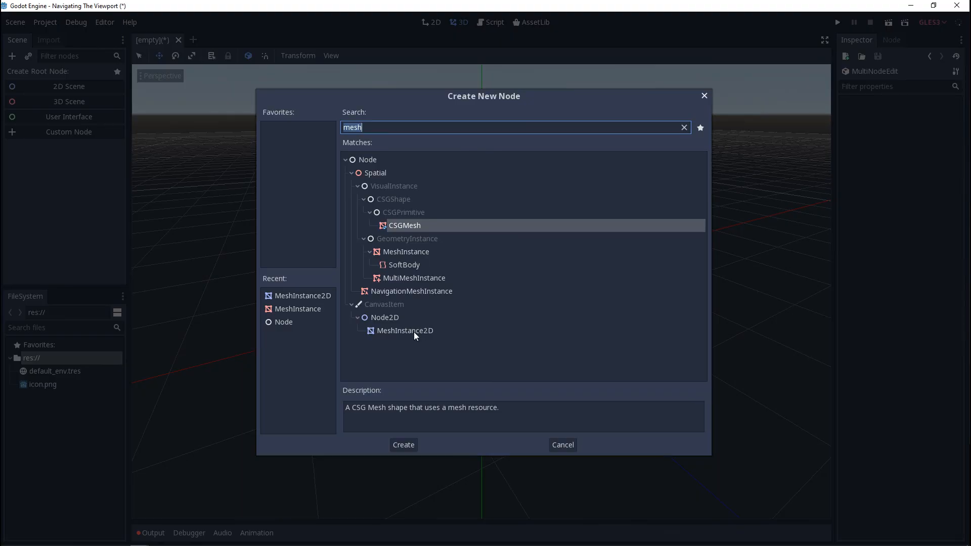
pyautogui.click(402, 445)
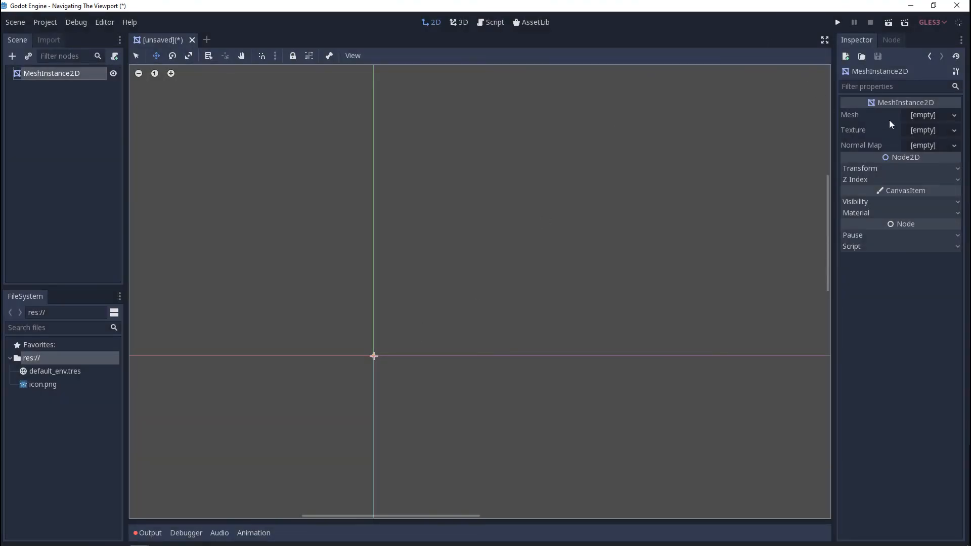
pyautogui.click(932, 115)
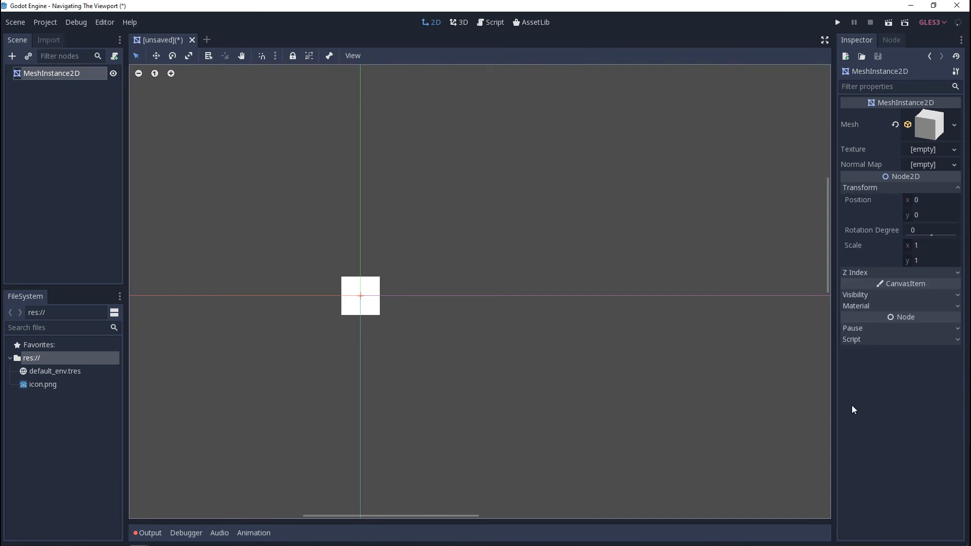
pyautogui.moveTo(871, 414)
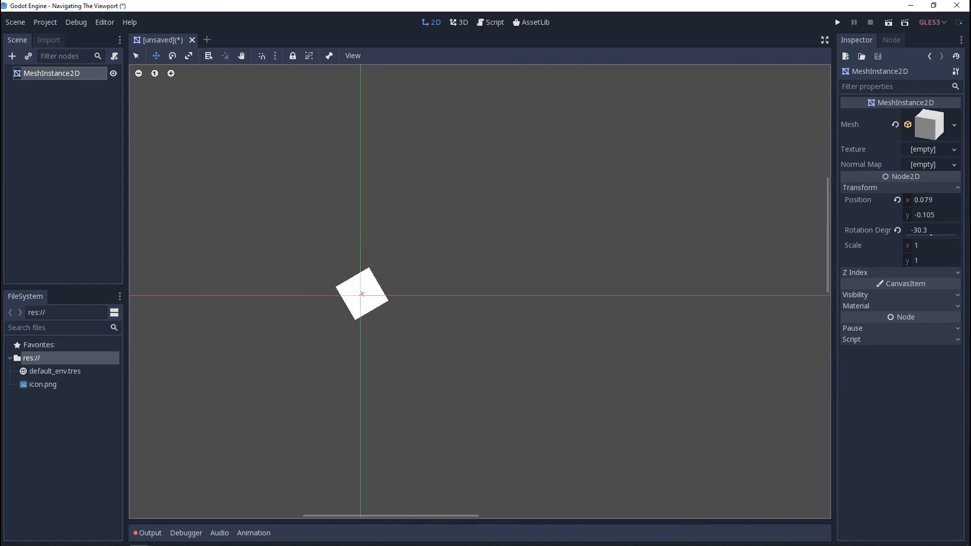
pyautogui.moveTo(373, 284)
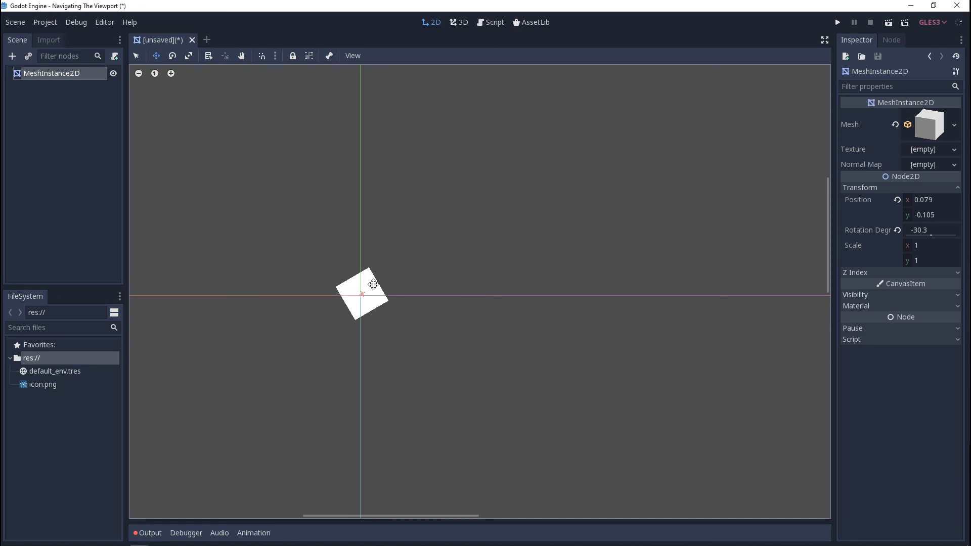